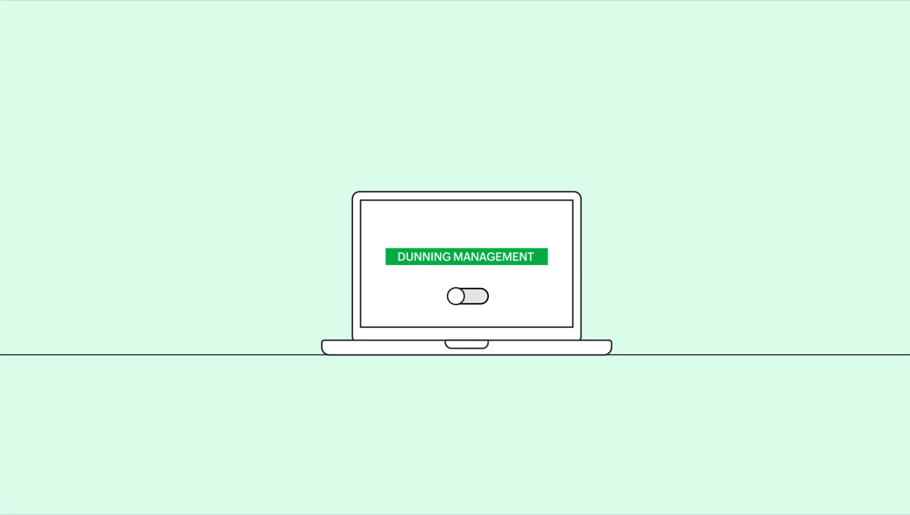
Land on the Zoho Billing home dashboard after the intro animation
click(467, 297)
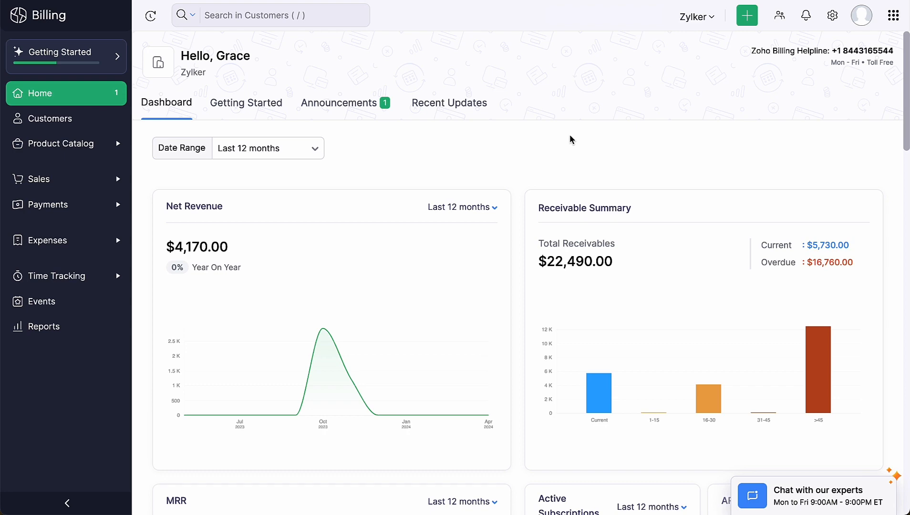
Reach the Dunning Management settings under Subscriptions in organisation Settings
click(832, 15)
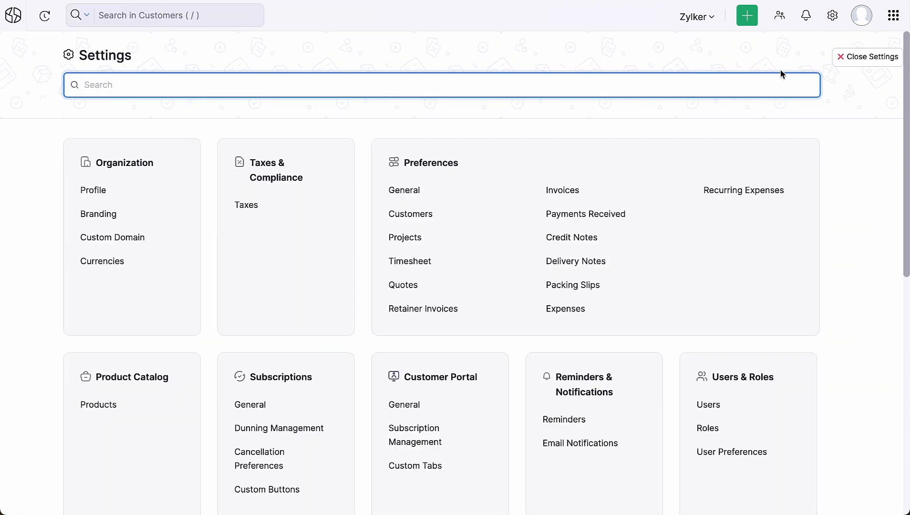
scroll(down, 3)
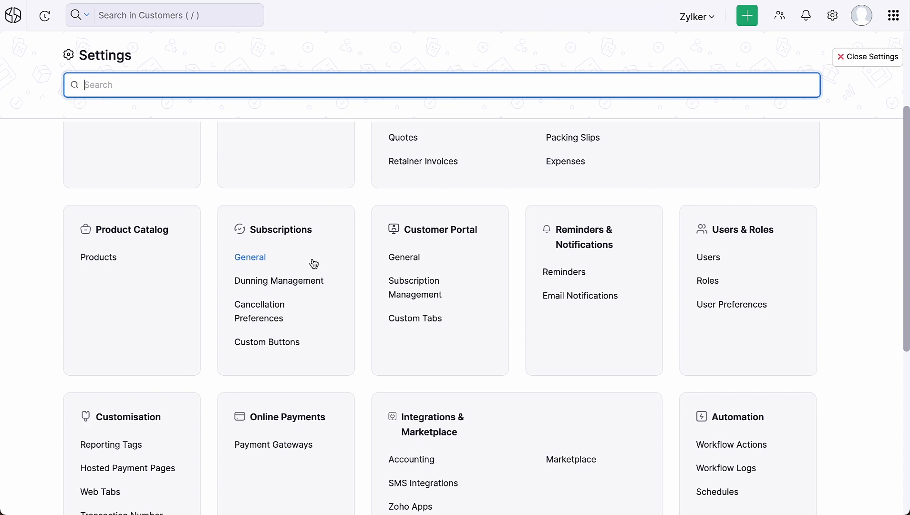
click(278, 281)
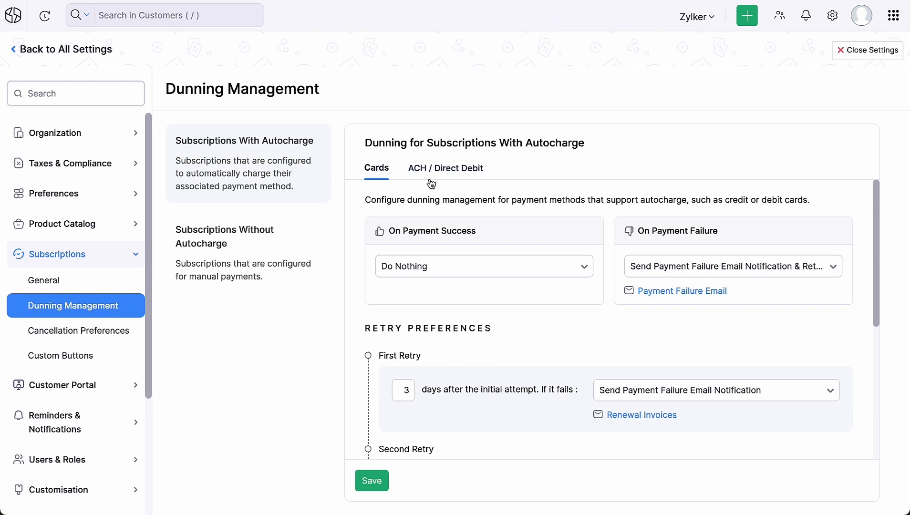
mouse_move(491, 238)
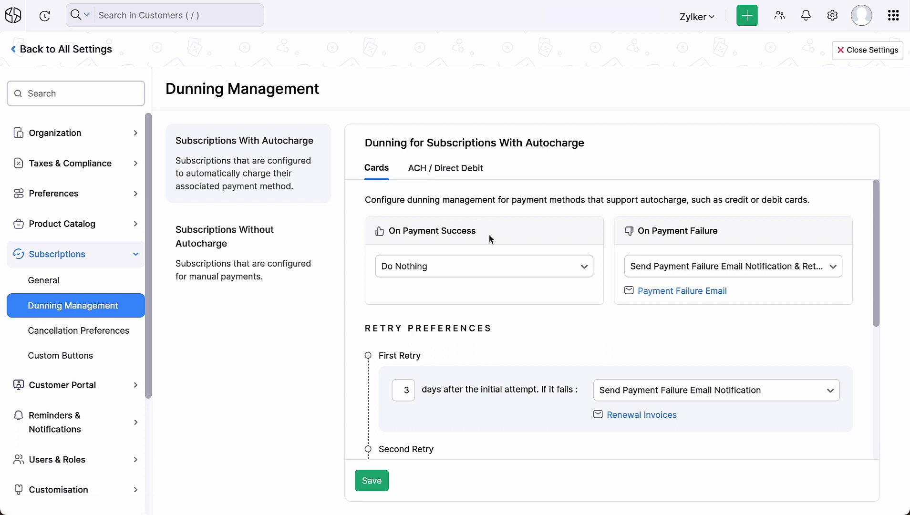
Set card autocharge to send a thank-you email with invoice on success and retry without failure emails
click(484, 266)
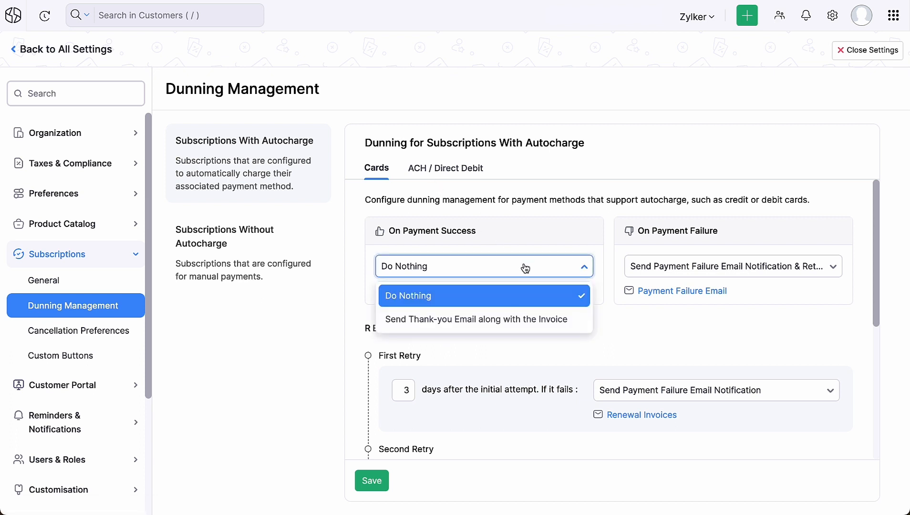
mouse_move(566, 319)
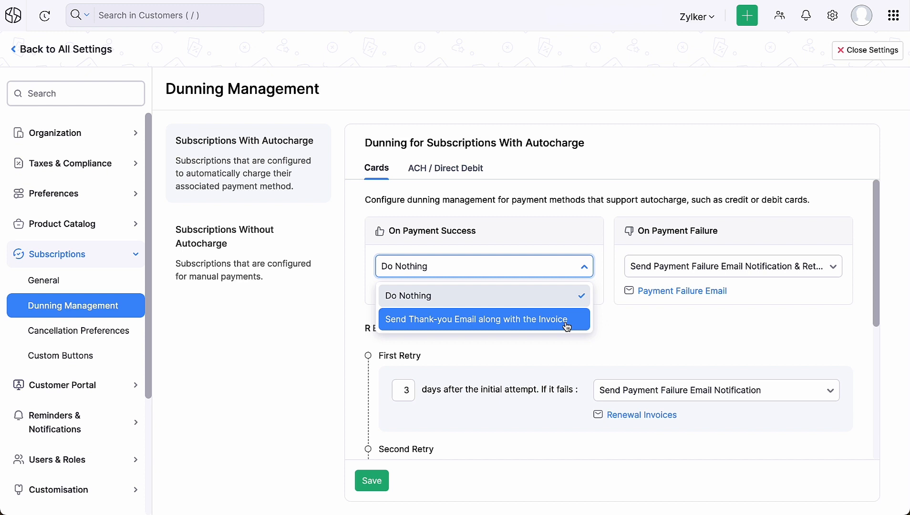
click(477, 318)
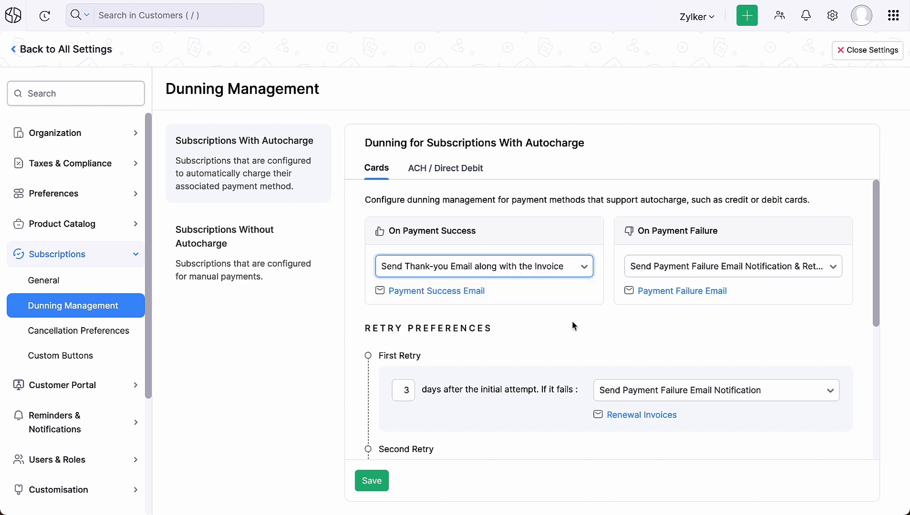
click(731, 266)
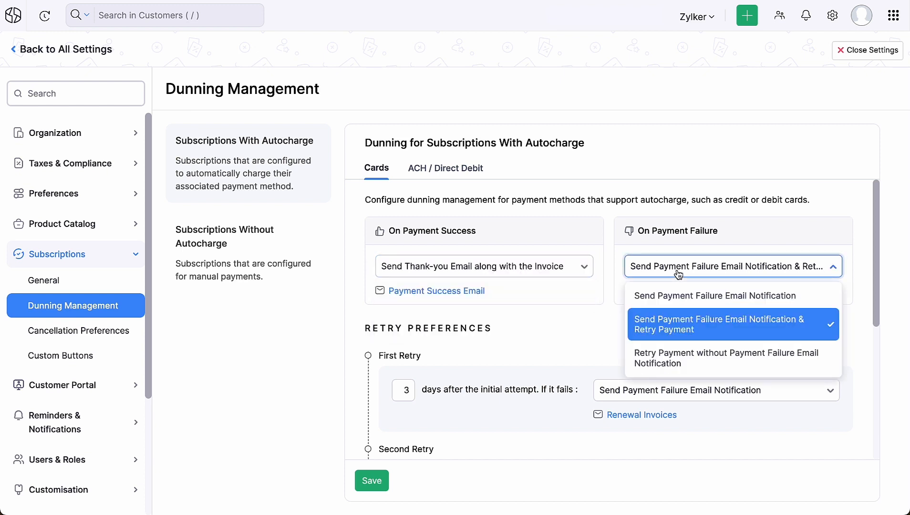
click(725, 358)
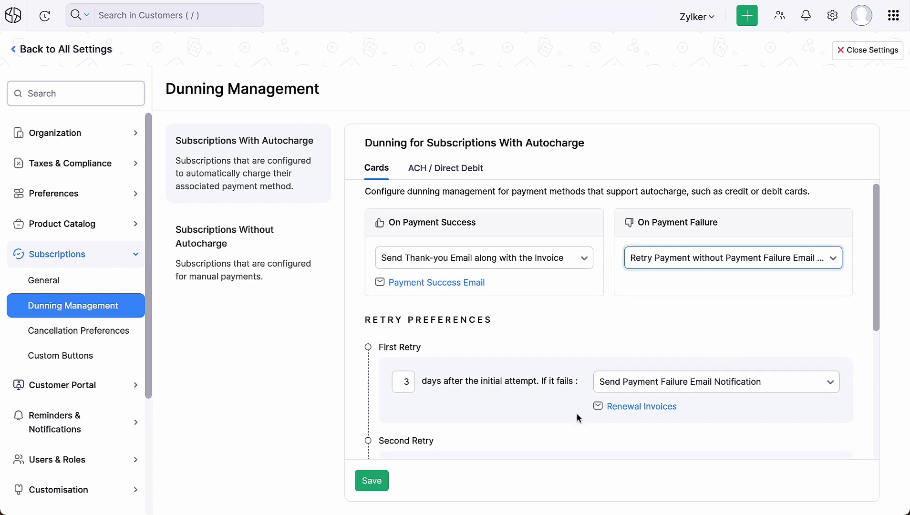
scroll(down, 3)
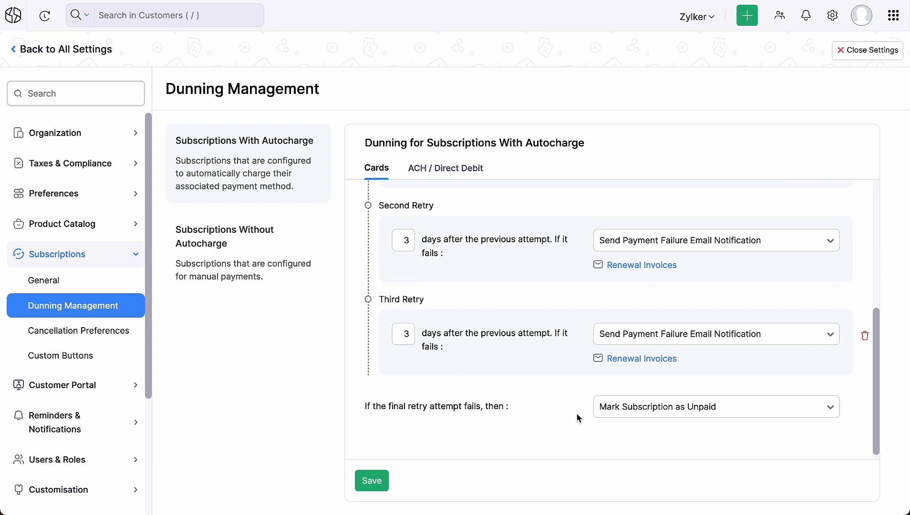
scroll(up, 3)
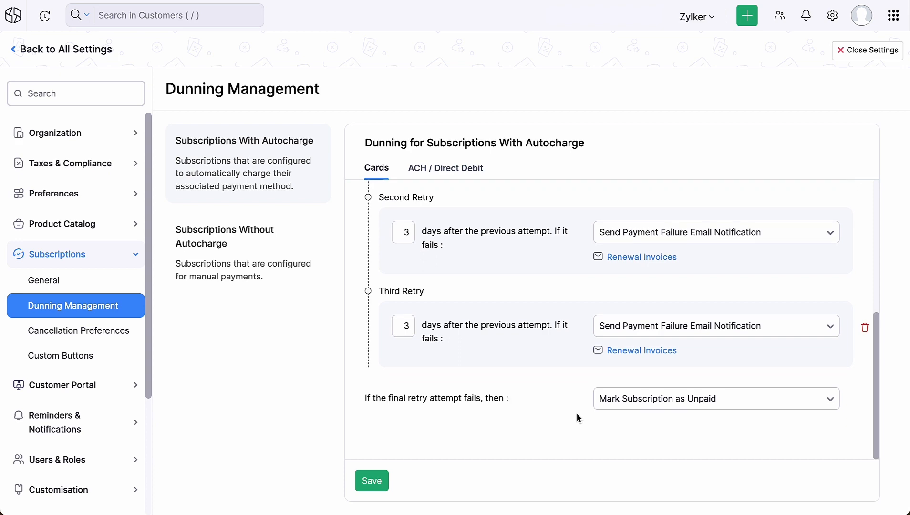
mouse_move(642, 360)
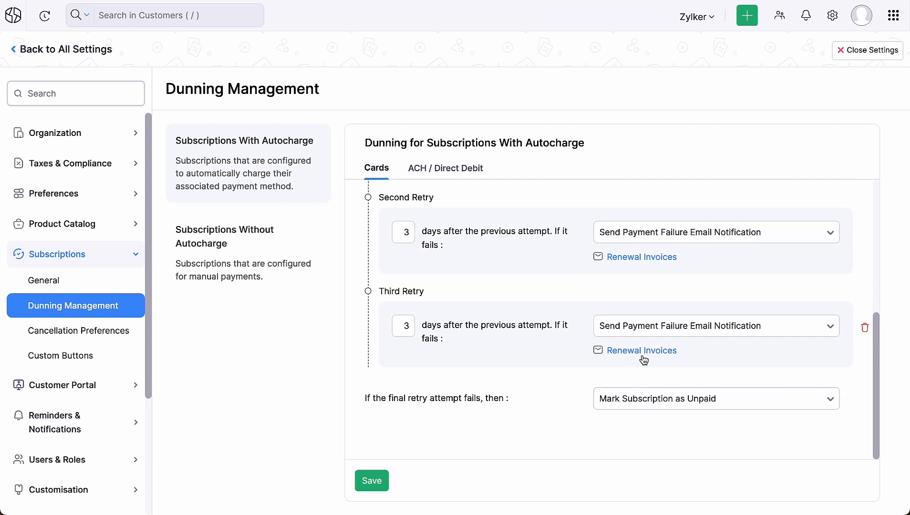
click(643, 350)
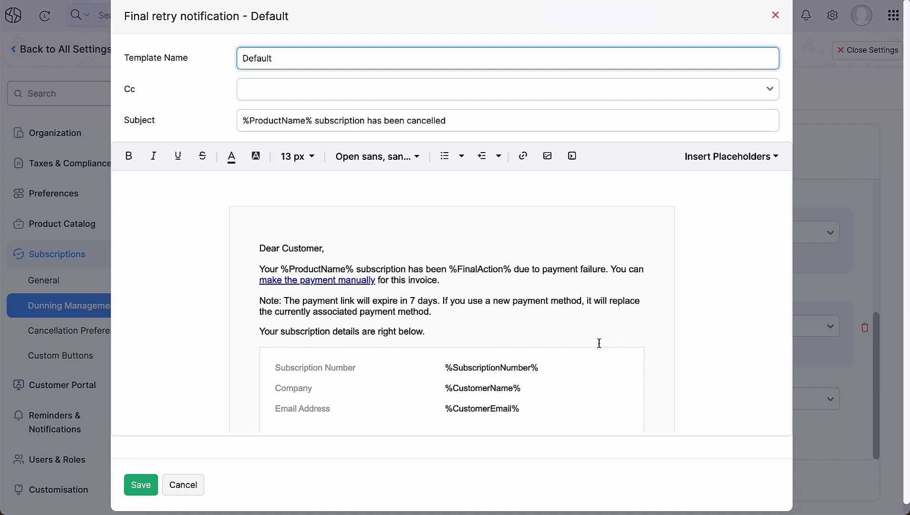
scroll(down, 3)
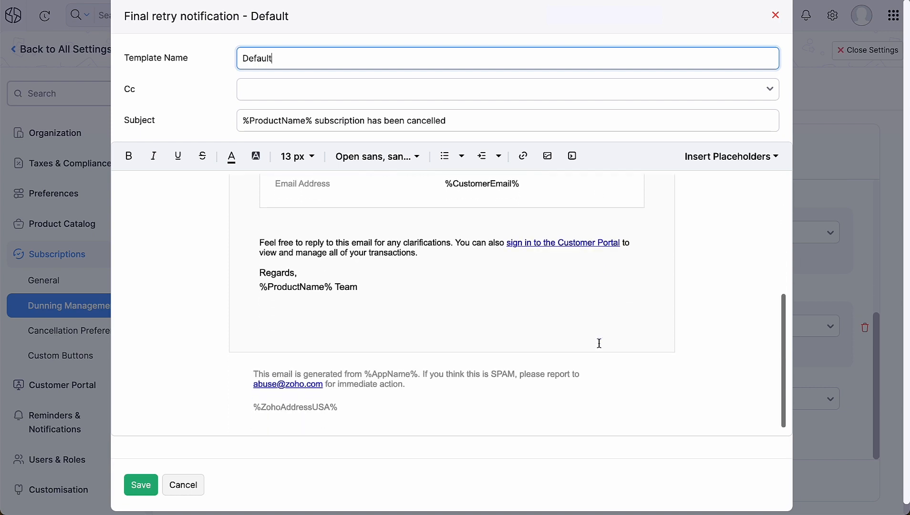
scroll(up, 3)
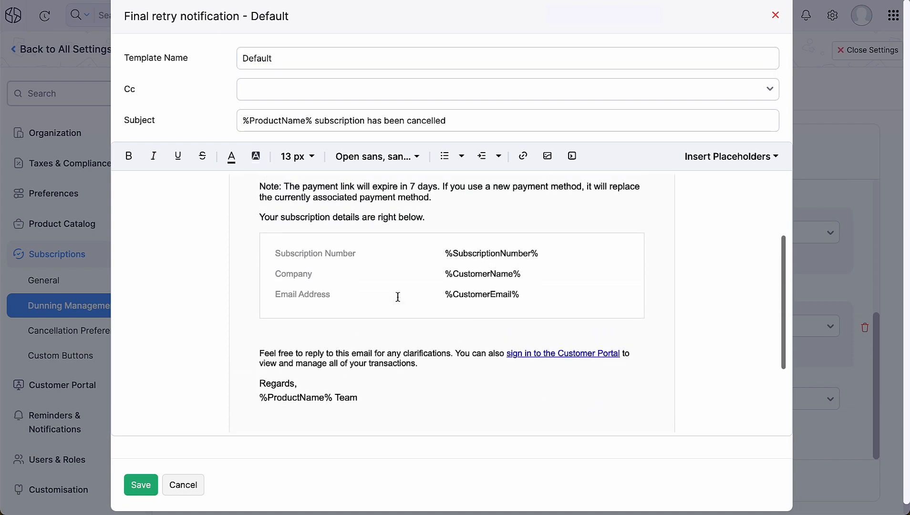
scroll(up, 3)
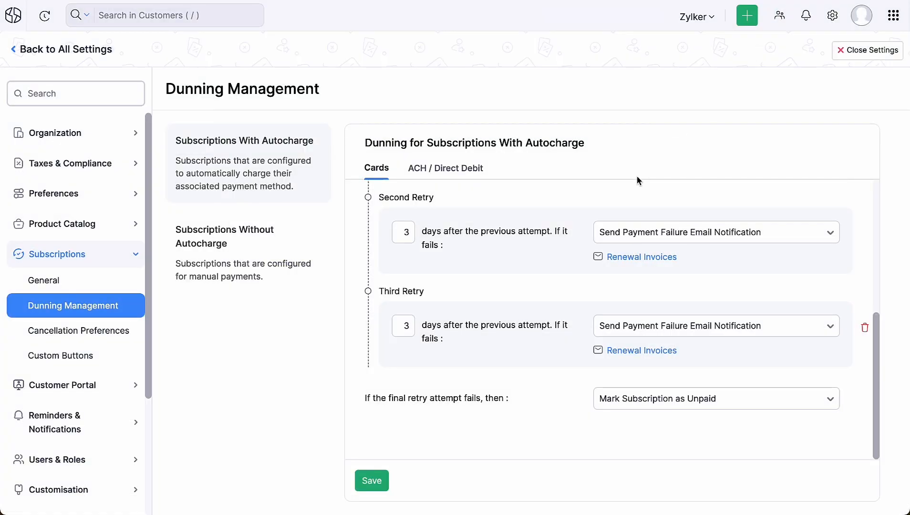
mouse_move(604, 225)
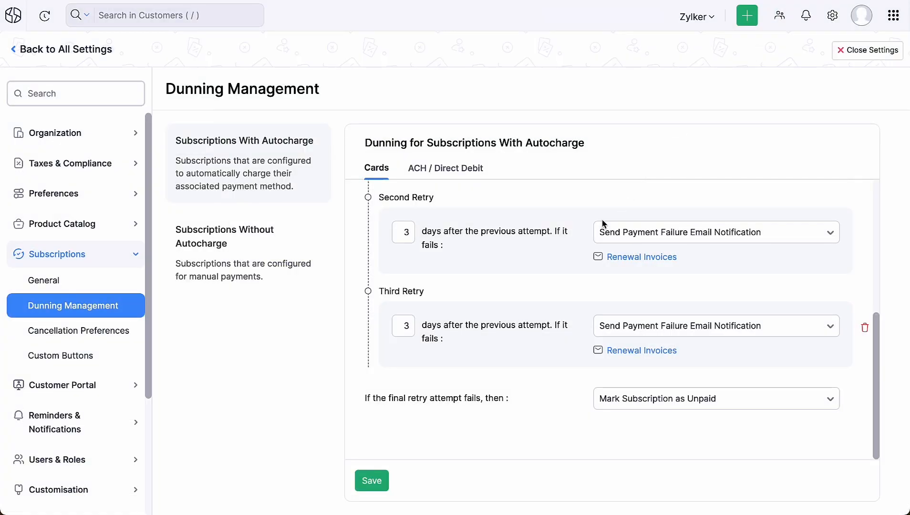
mouse_move(522, 353)
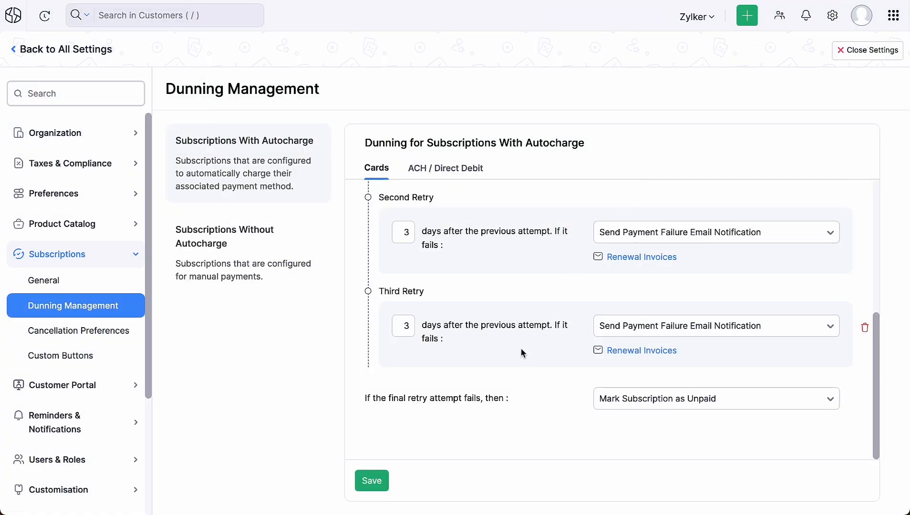
scroll(up, 3)
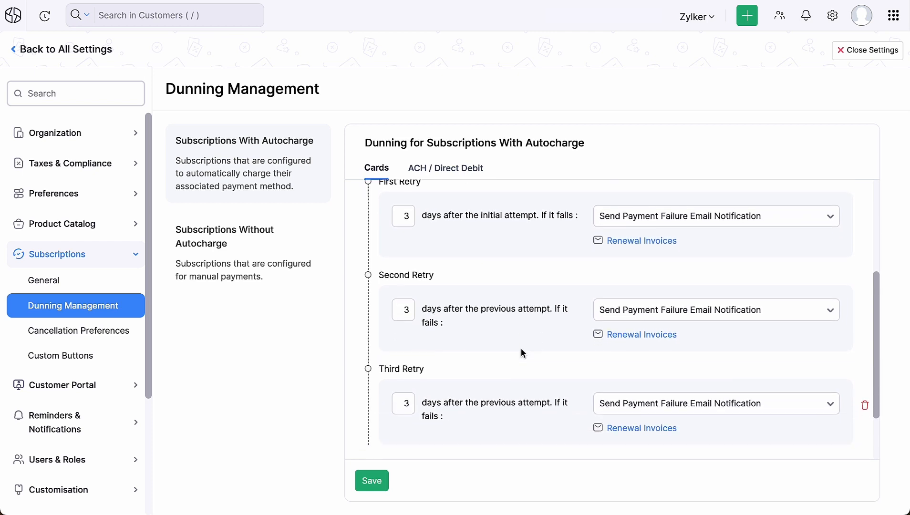
scroll(down, 3)
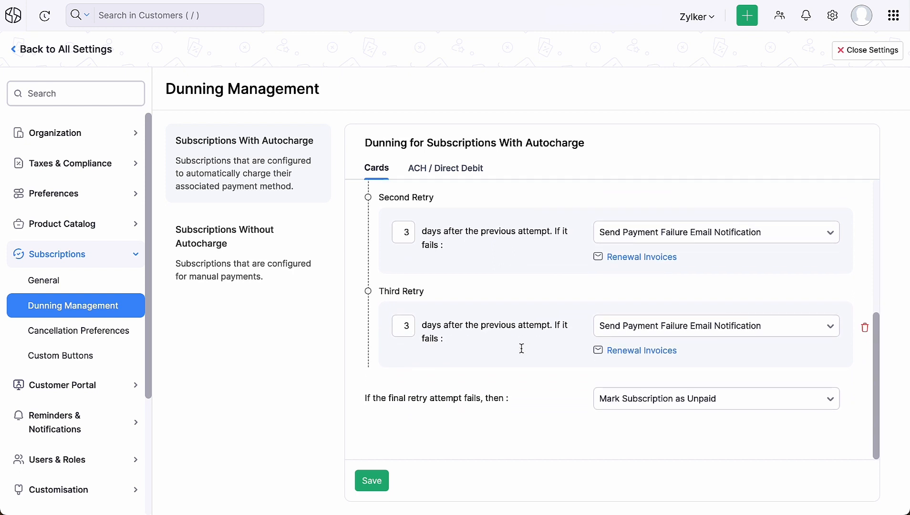
Set final retry failure to Cancel Subscription & Reverse Invoice, save, and move to Subscriptions Without Autocharge
click(716, 398)
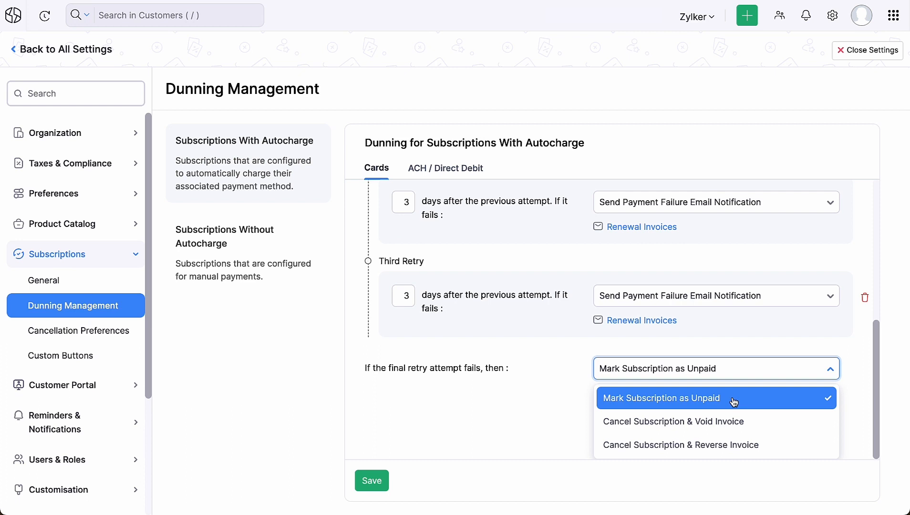
mouse_move(772, 421)
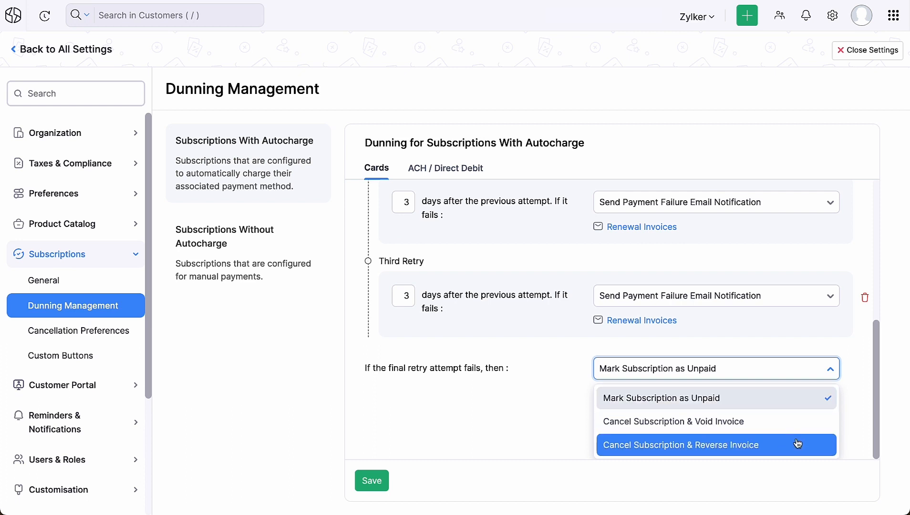
click(681, 445)
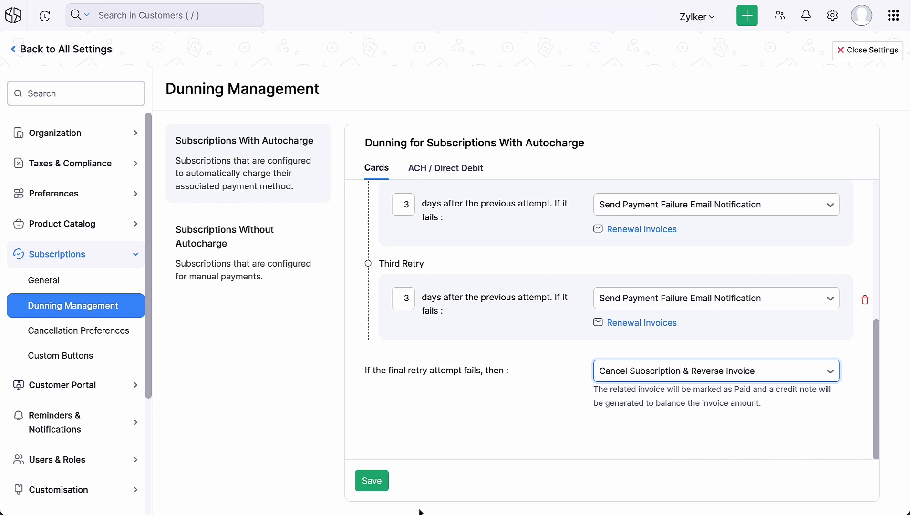
click(371, 480)
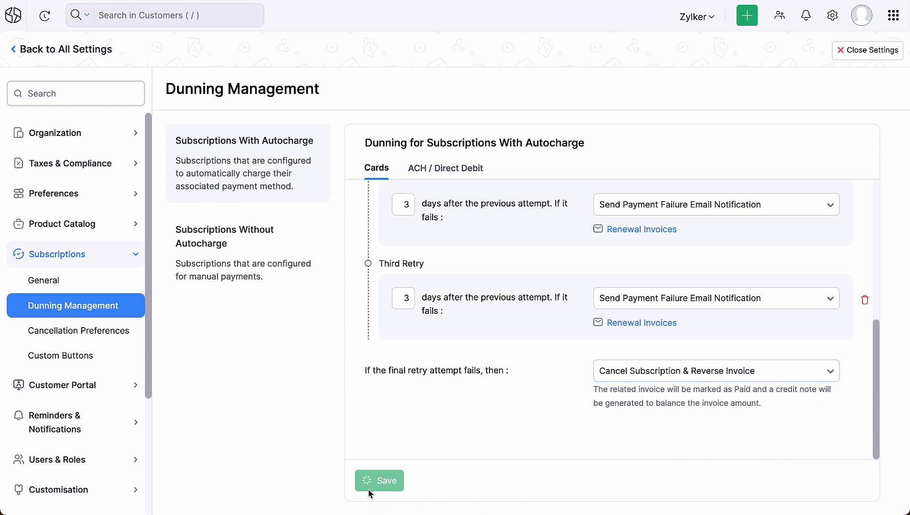
click(379, 481)
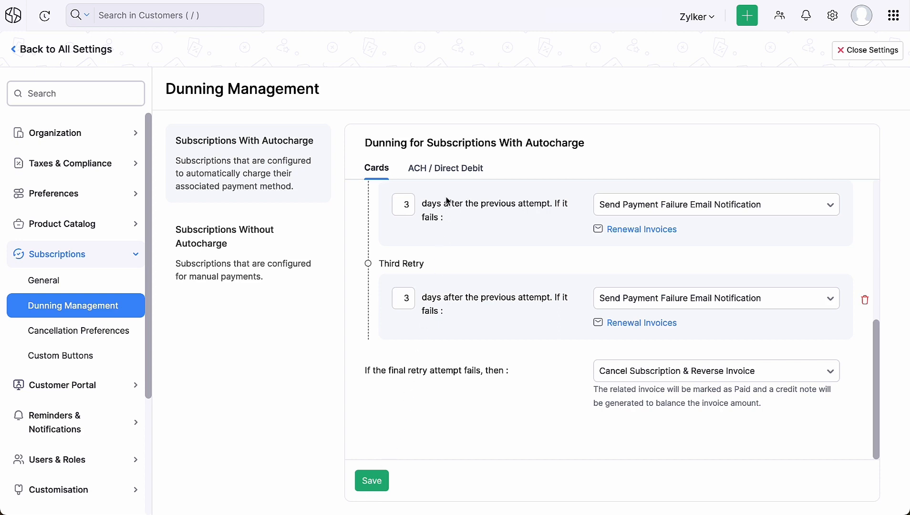
click(445, 168)
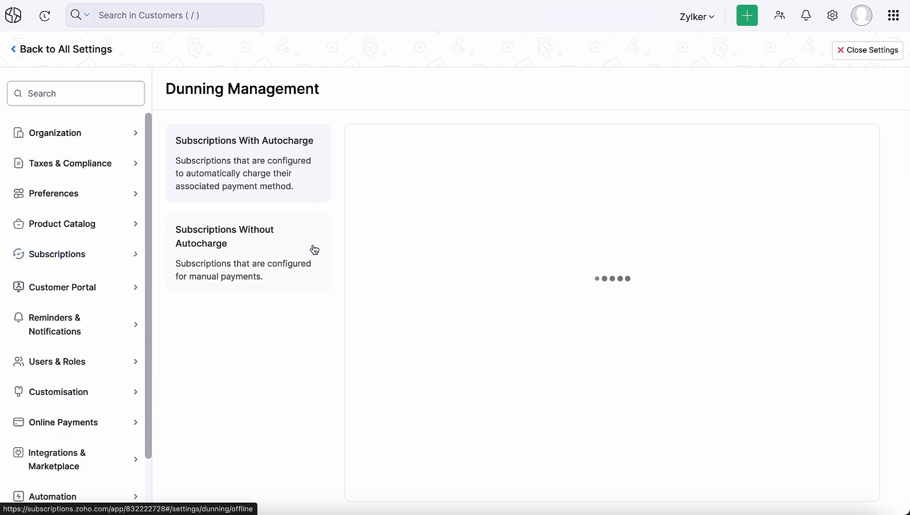
Enable dunning for past-due manual subscriptions with a dunning period of 3 days
click(248, 237)
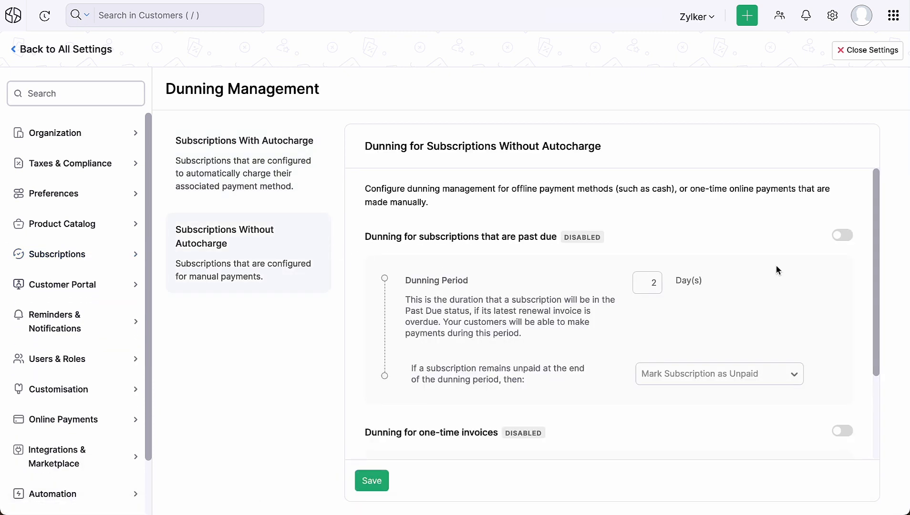
click(842, 235)
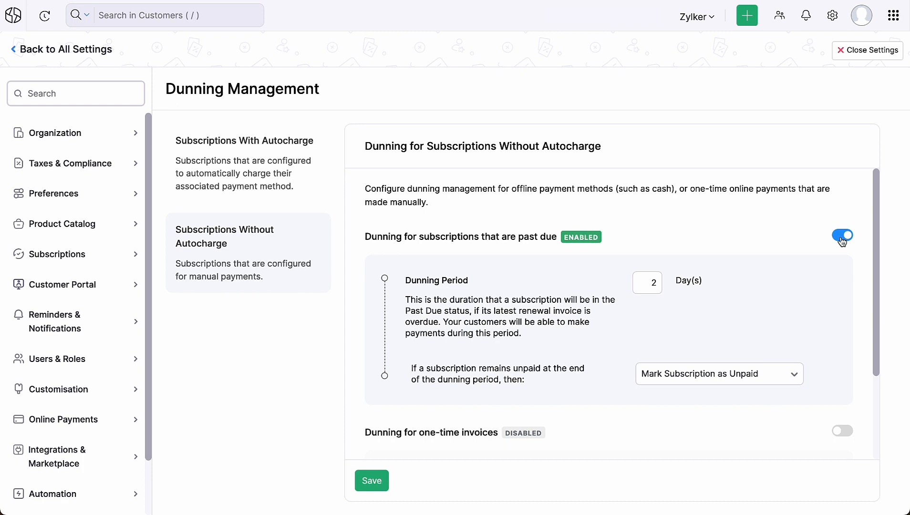
click(647, 282)
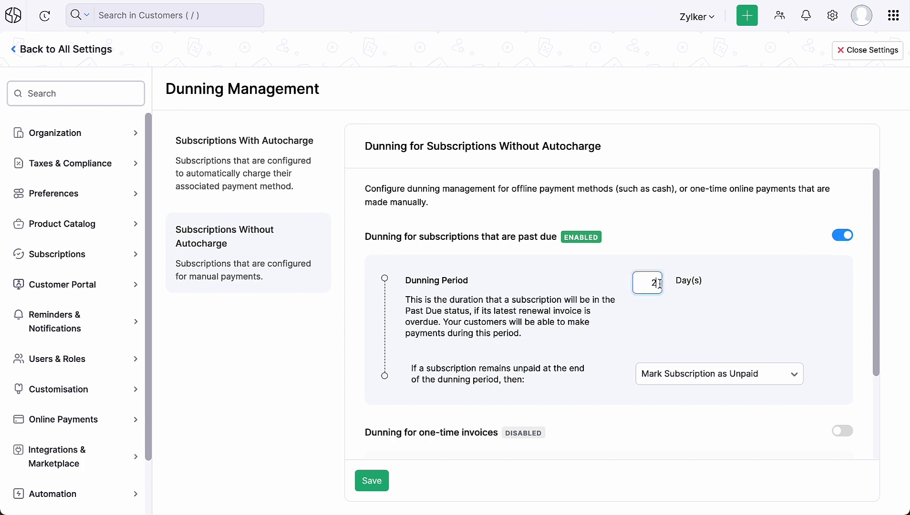
text(3)
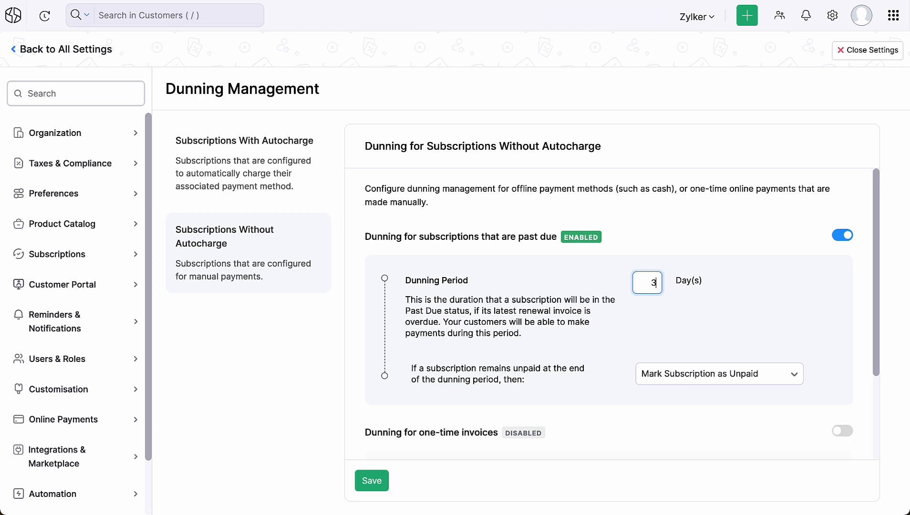
mouse_move(647, 305)
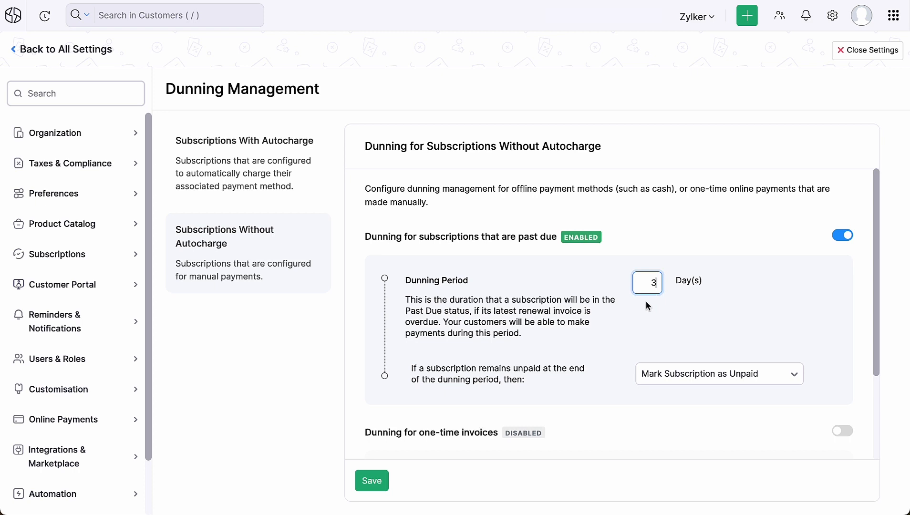
scroll(down, 3)
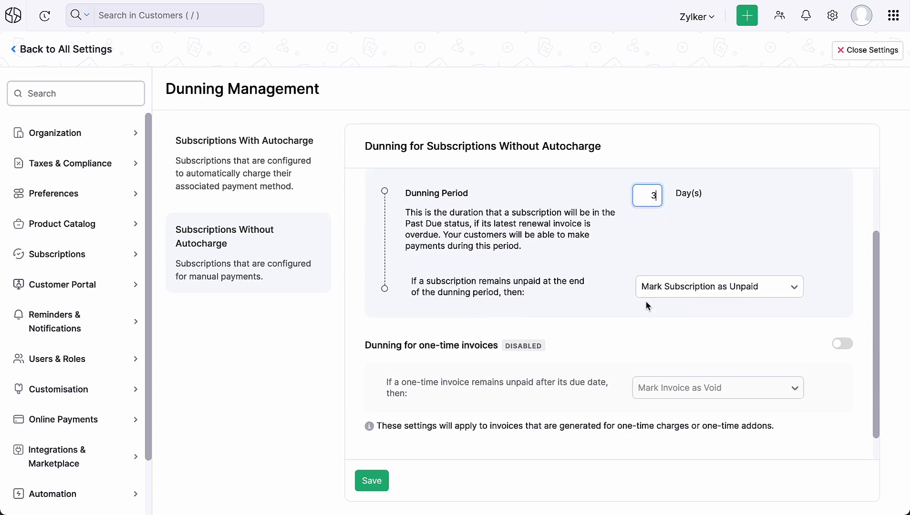
Choose Cancel Subscription & Reverse Invoice, enable one-time invoice dunning with Reverse Invoice, save, and open Reports
click(718, 286)
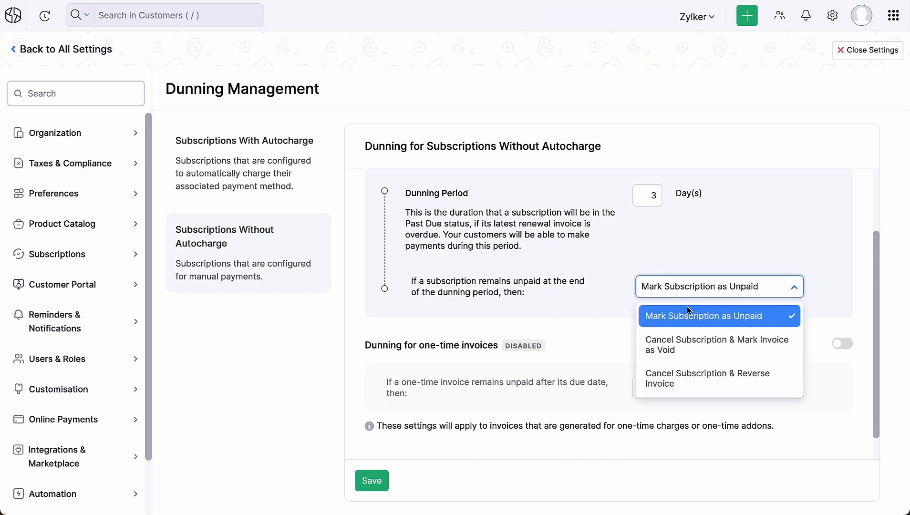
mouse_move(718, 344)
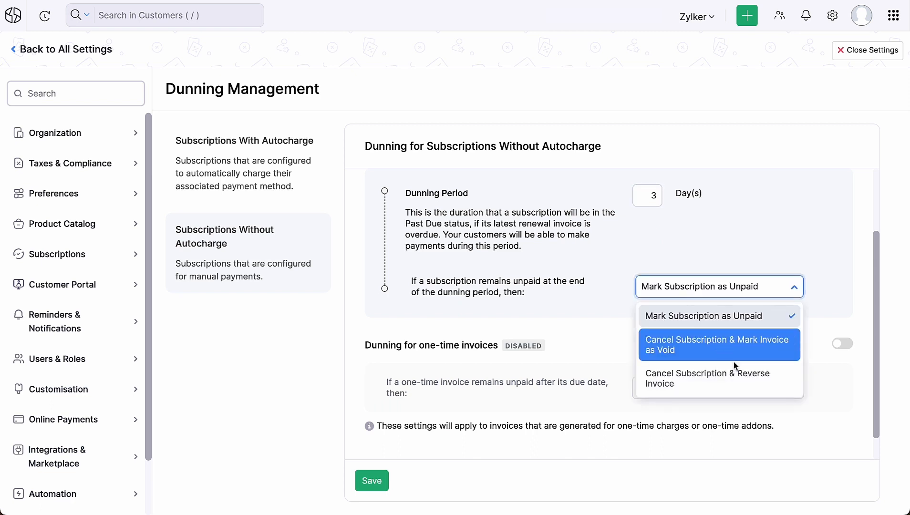
mouse_move(759, 385)
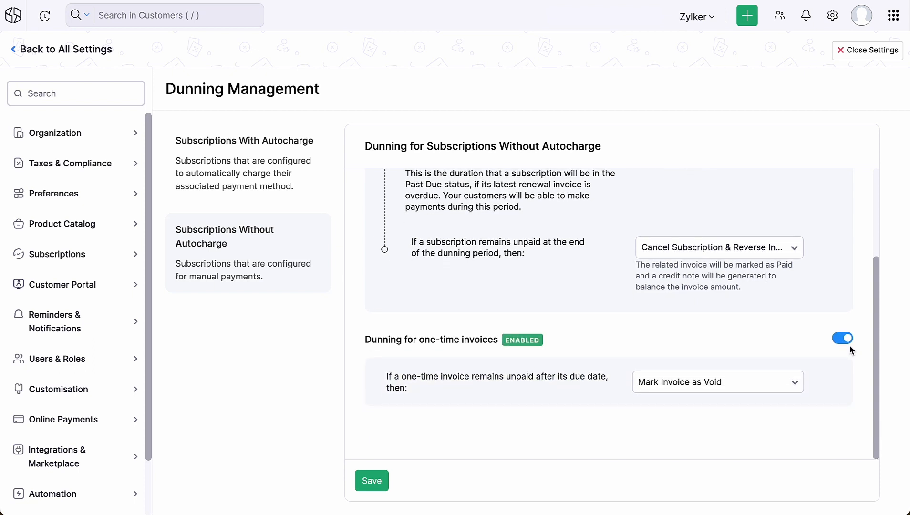
mouse_move(746, 368)
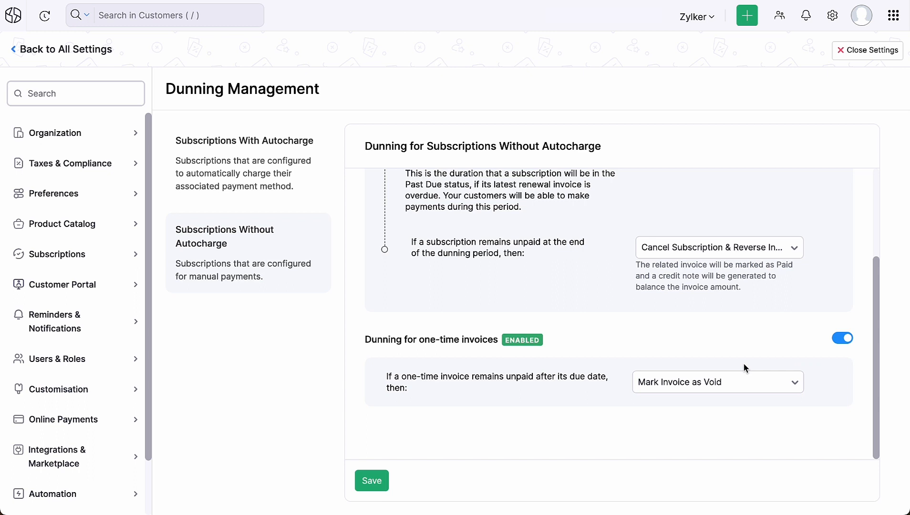
click(717, 382)
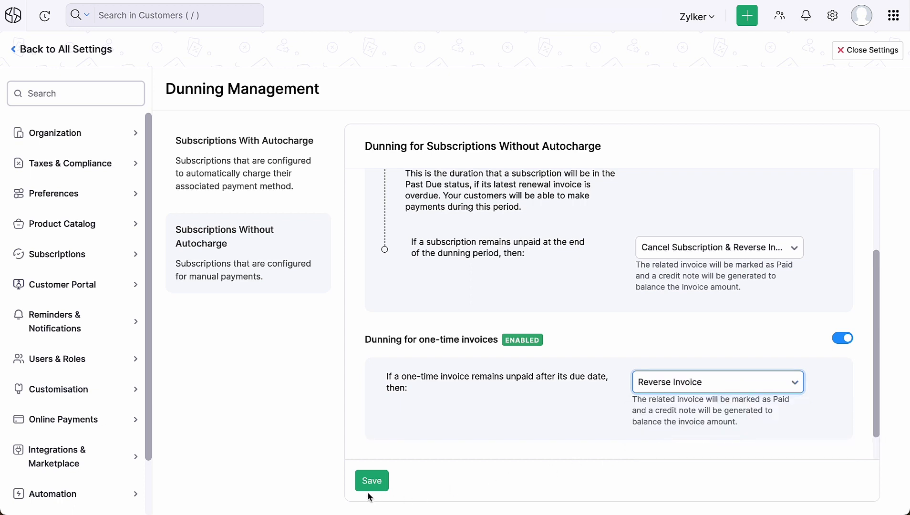
click(371, 481)
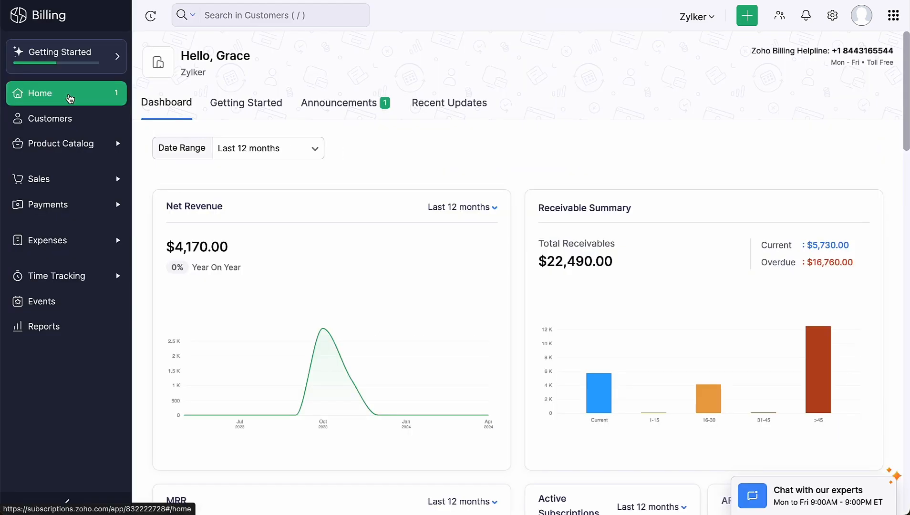
click(44, 326)
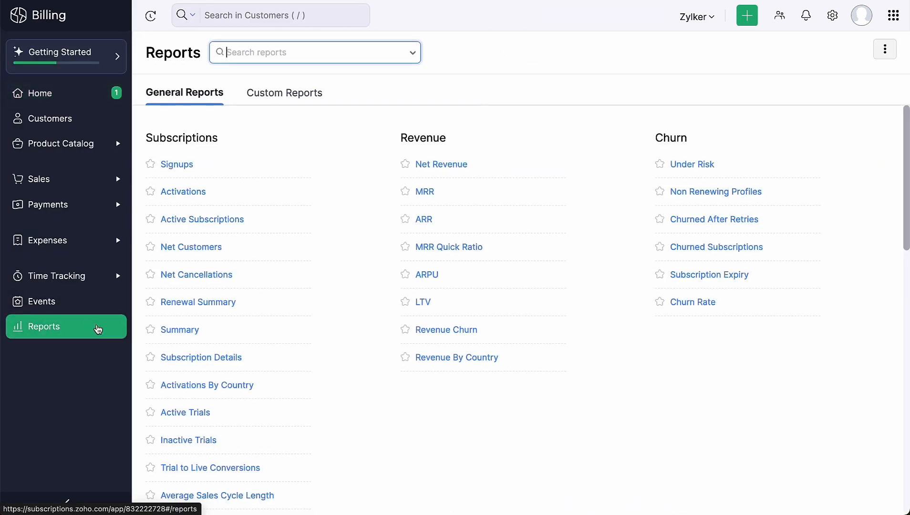